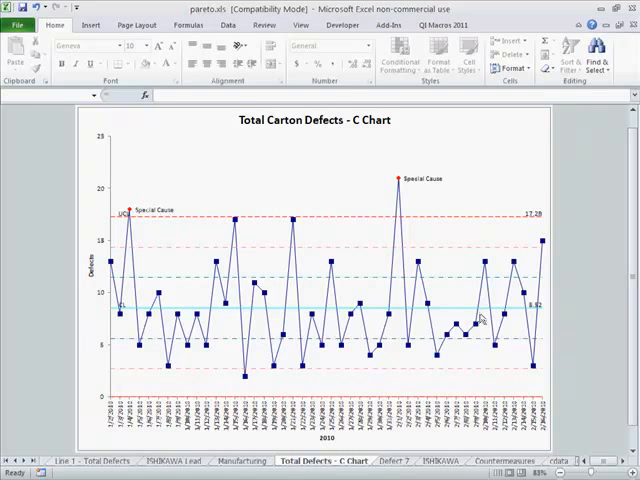
View the Pareto chart of carton defects, then the fishbone diagram sheet with its problem statement.
left_click(392, 460)
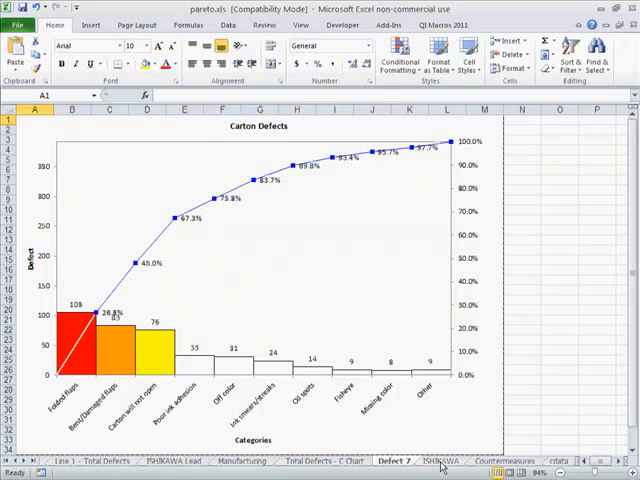
left_click(438, 460)
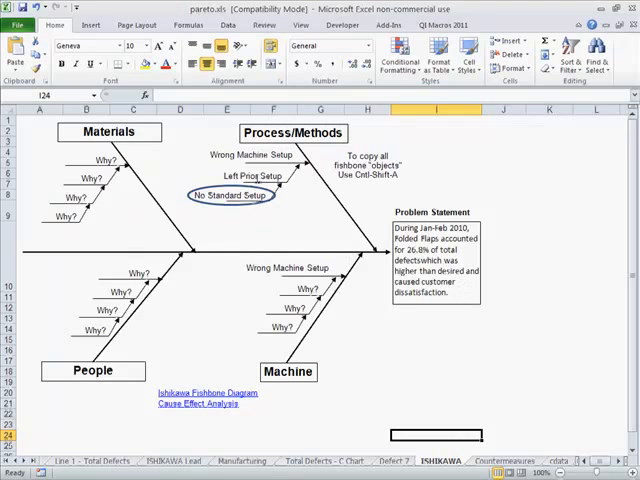
mouse_move(464, 410)
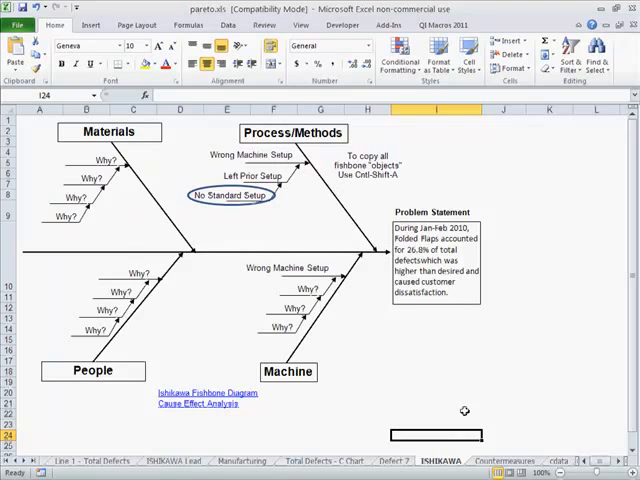
mouse_move(470, 442)
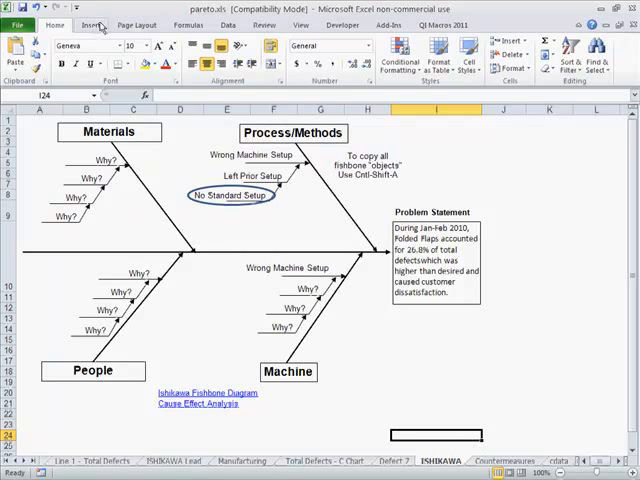
Copy the QI Macros Countermeasures Matrix template sheet into the pareto.xls workbook.
left_click(438, 24)
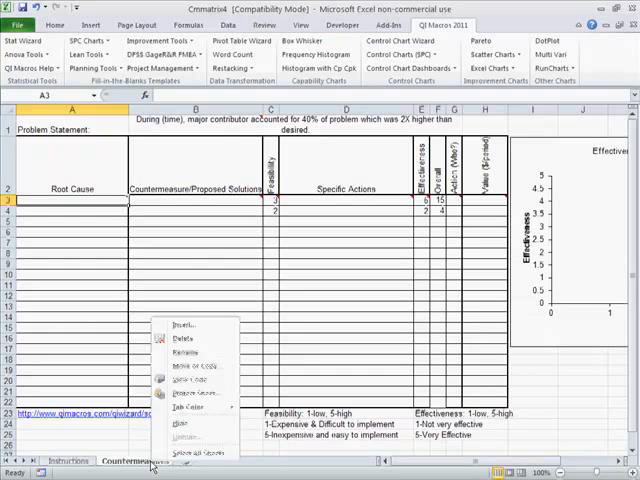
left_click(186, 376)
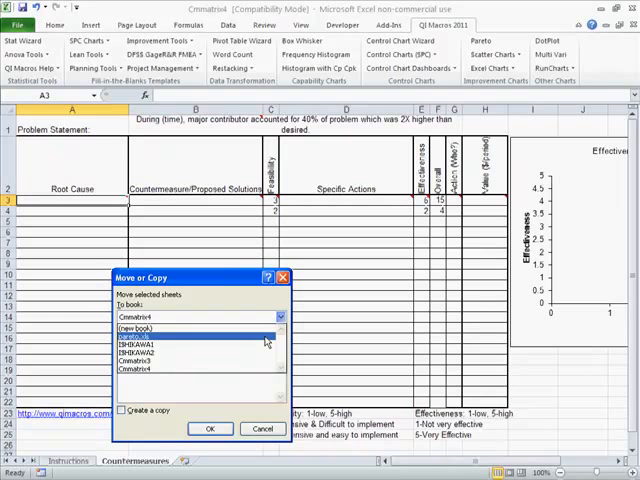
left_click(202, 316)
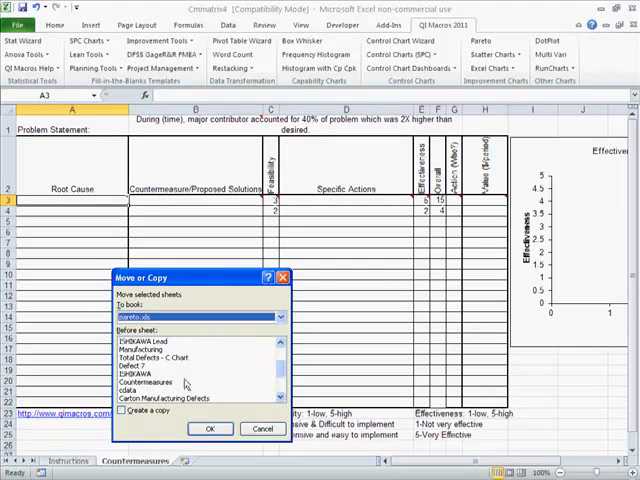
left_click(208, 428)
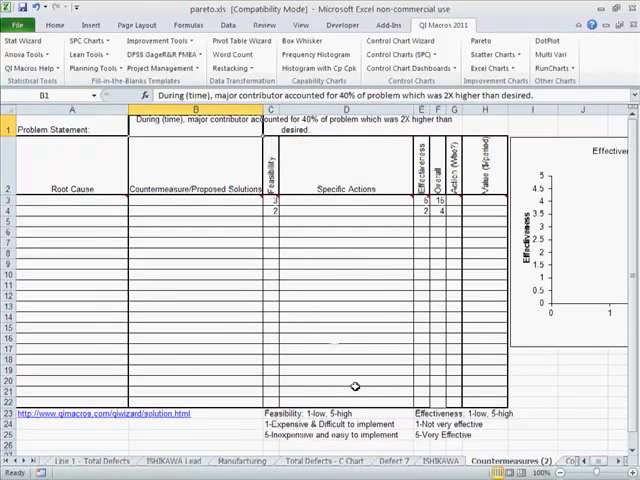
Copy the fishbone's Folded Flaps problem statement for the matrix's problem statement box.
left_click(432, 460)
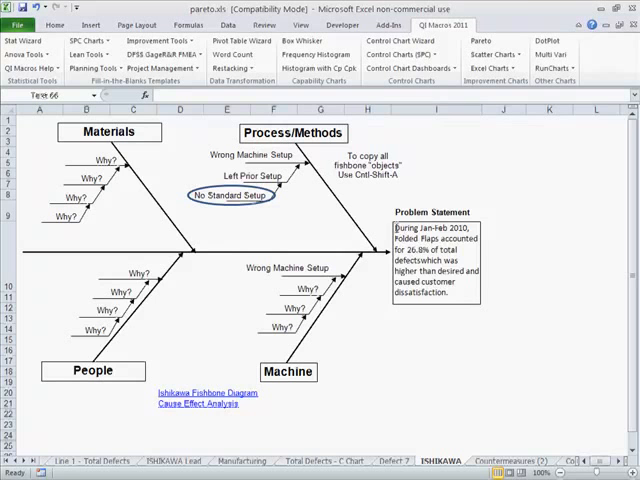
right_click(424, 270)
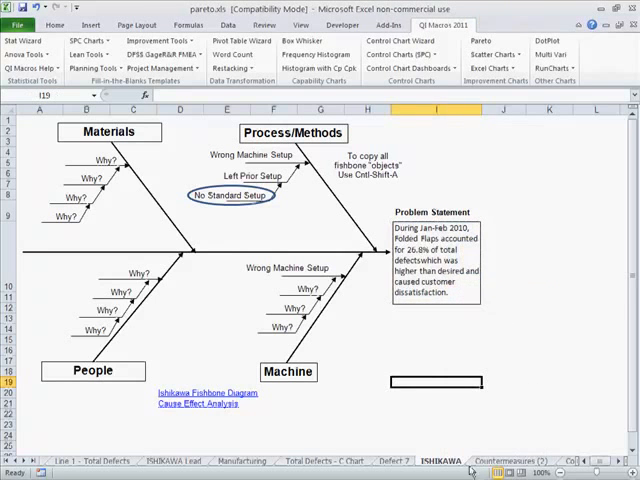
left_click(538, 460)
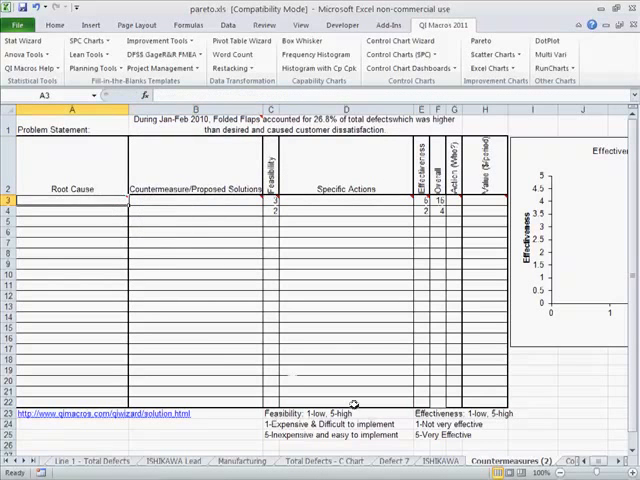
Enter root cause 'No Standard Setup' and countermeasure 'Establish Standard Setups for each' in the first row.
left_click(422, 460)
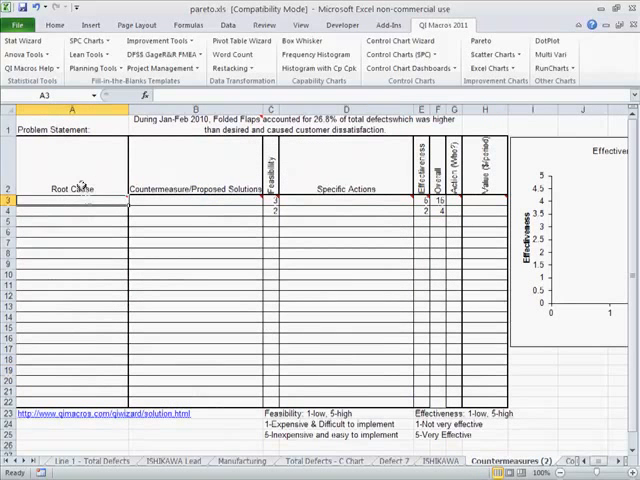
type("No Standard Setup")
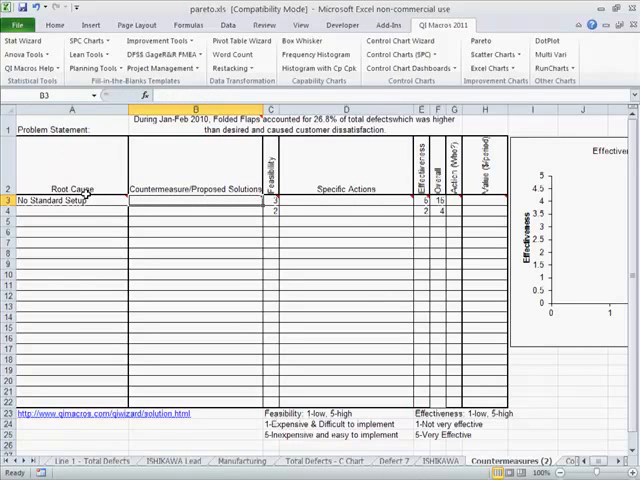
type("Establish Standard Setups for each")
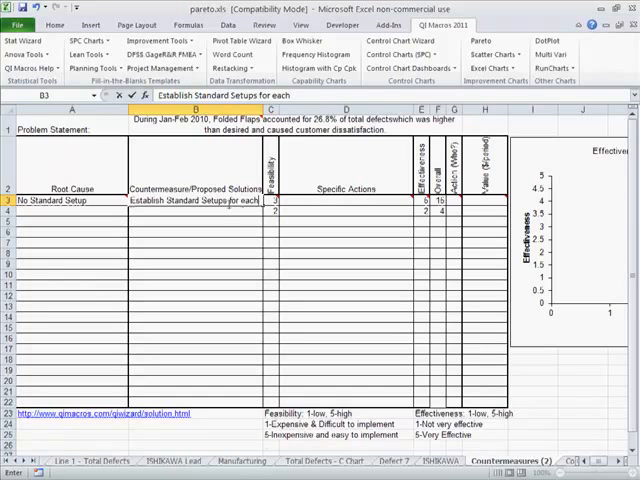
left_click(272, 208)
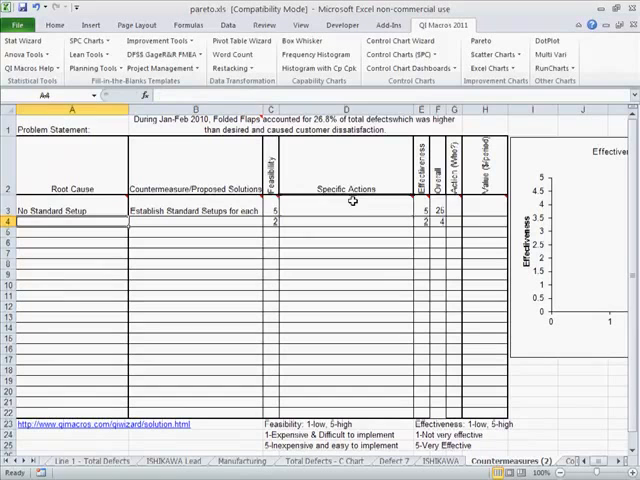
left_click(350, 200)
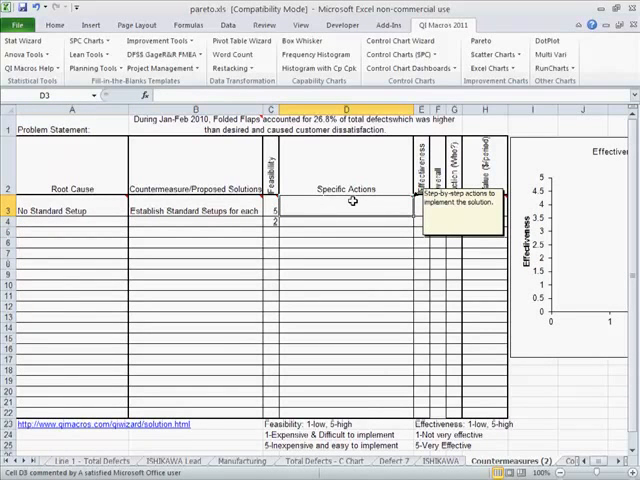
Enter action 'Make run and collect settings' and second countermeasure 'Use Standard Setups' with its action started.
type("Make run and collect settings")
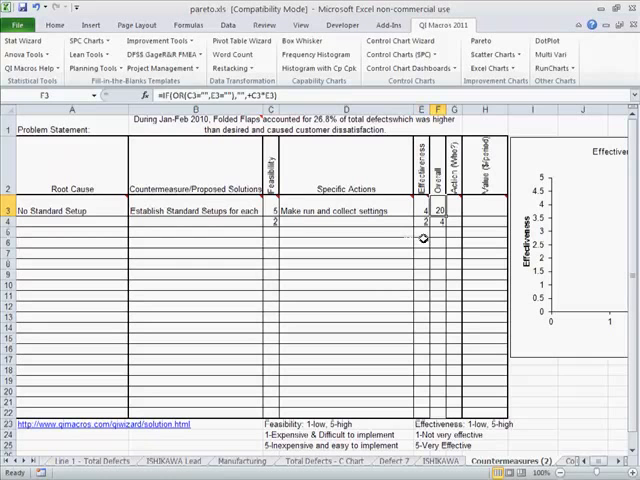
type("Use")
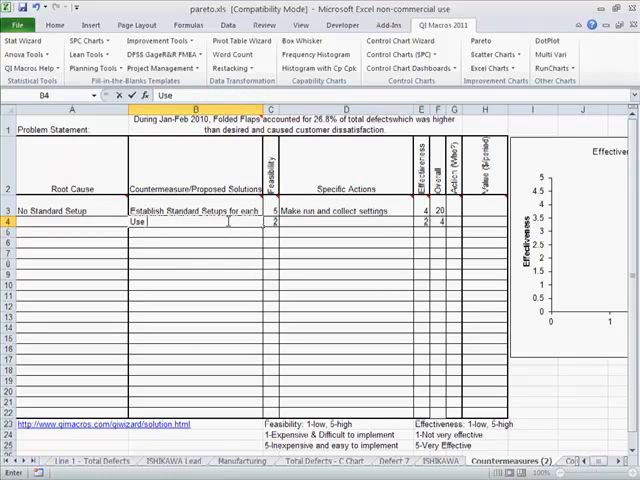
type("Standard Setups")
left_click(272, 222)
type("5")
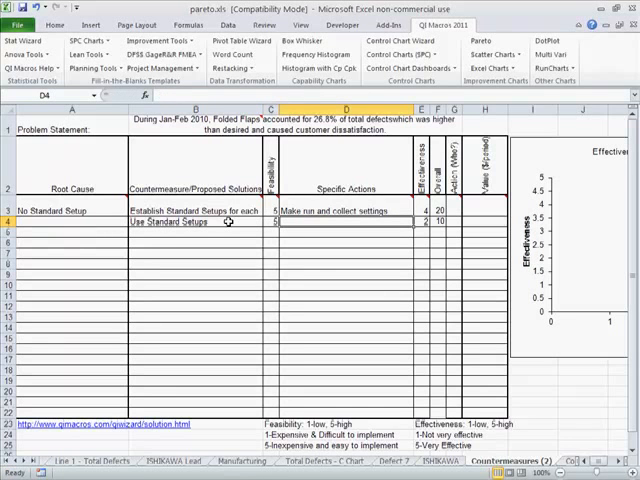
type("Use")
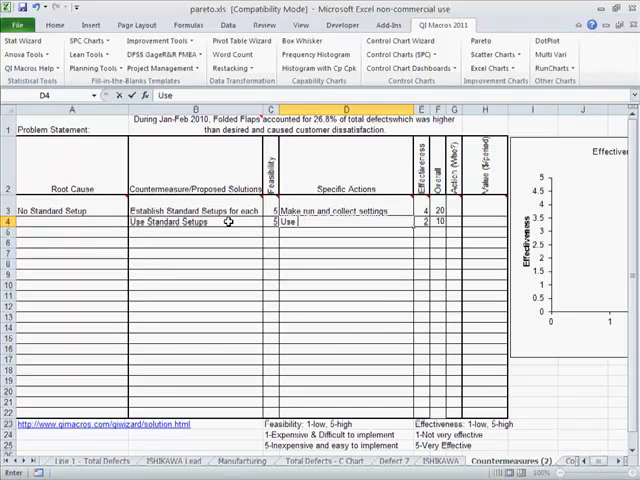